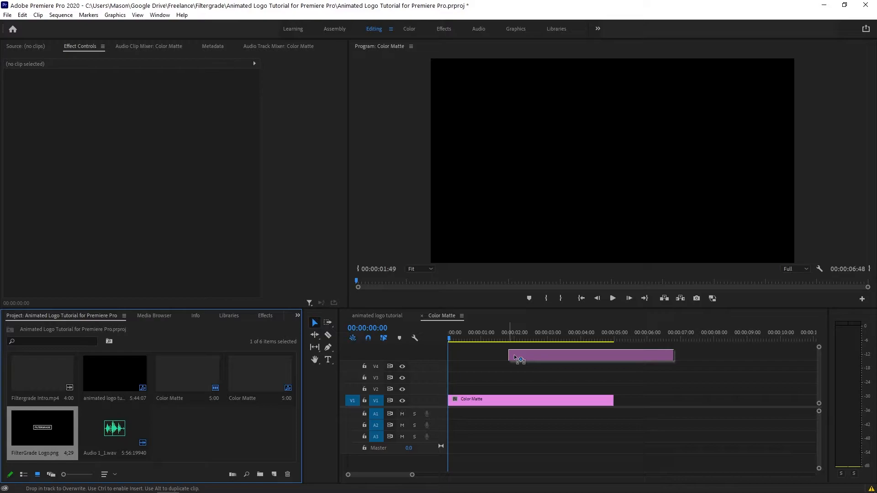
# Place FilterGrade Logo.png on V2 above the Color Matte background clip.
pyautogui.moveTo(591, 356); pyautogui.dragTo(530, 388)
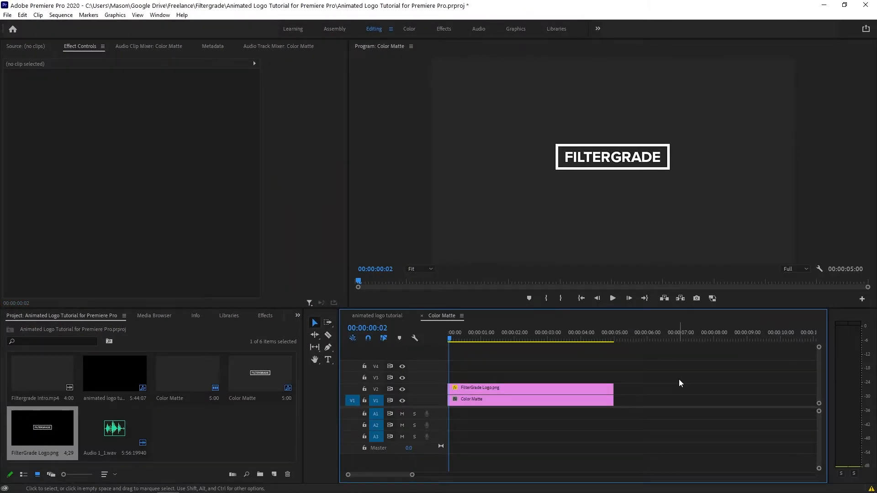
pyautogui.click(613, 298)
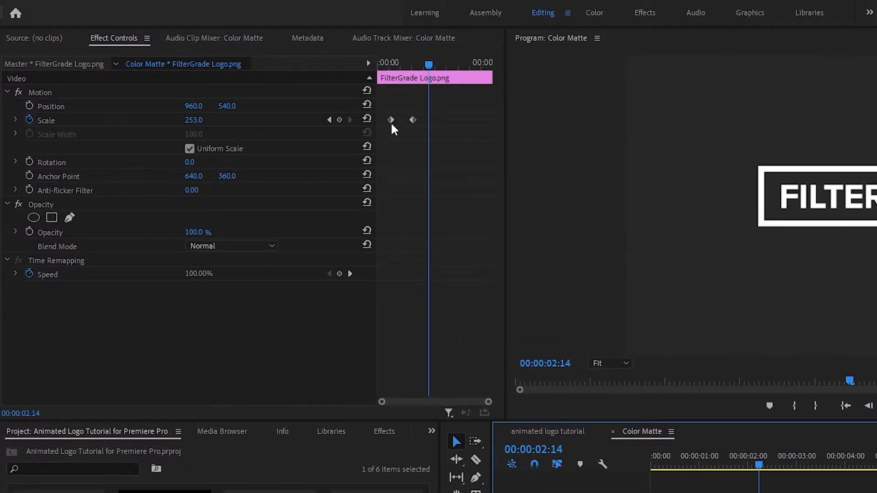
# Switch both Scale keyframes on the logo from linear to Auto Bezier easing.
pyautogui.rightClick(390, 119)
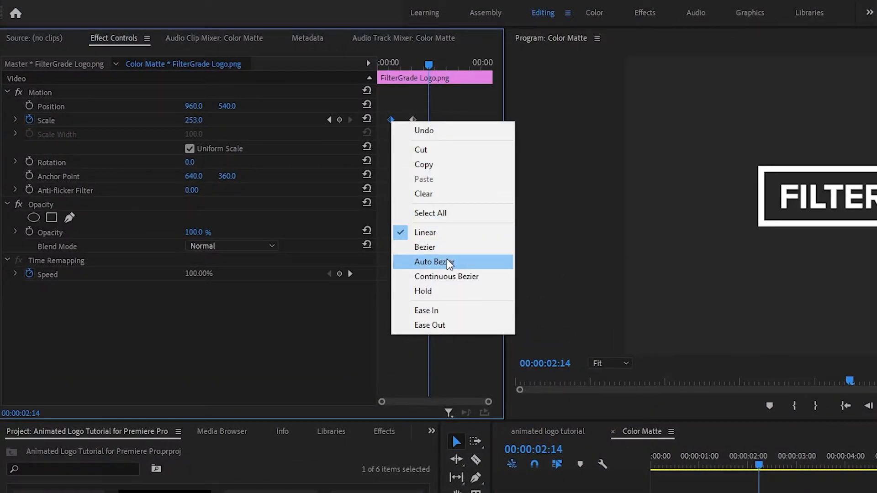
pyautogui.click(435, 262)
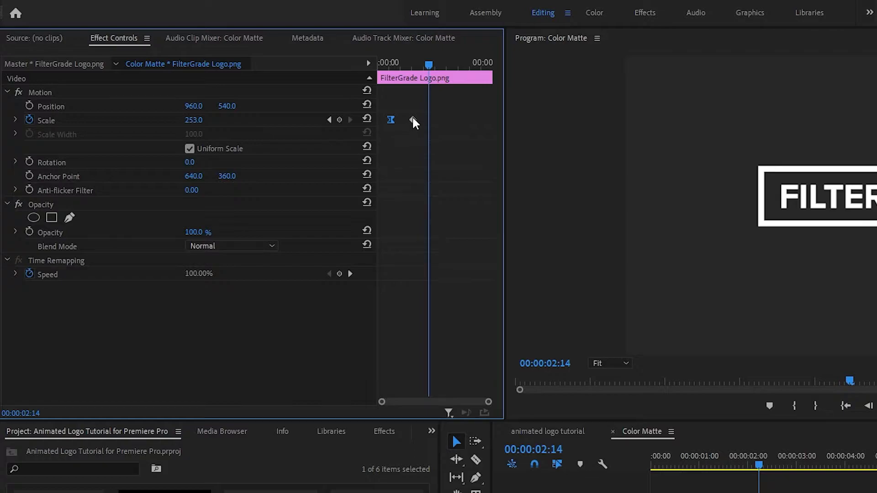
pyautogui.rightClick(412, 120)
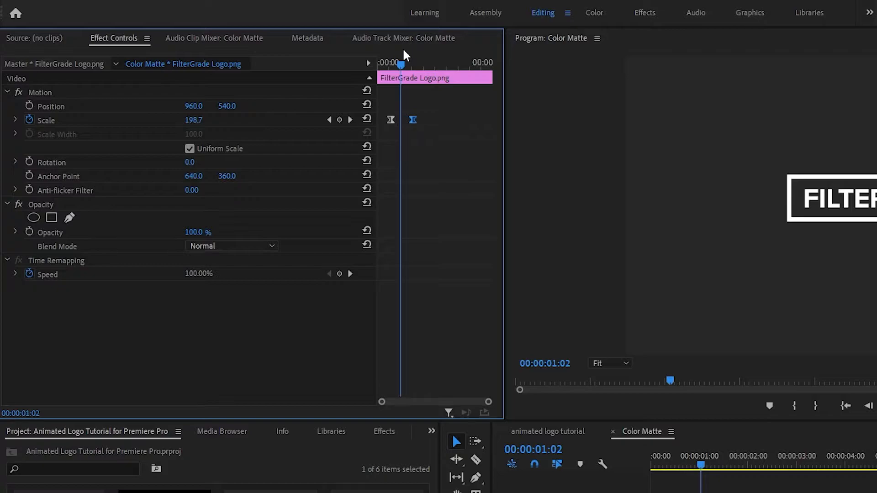
pyautogui.moveTo(204, 208)
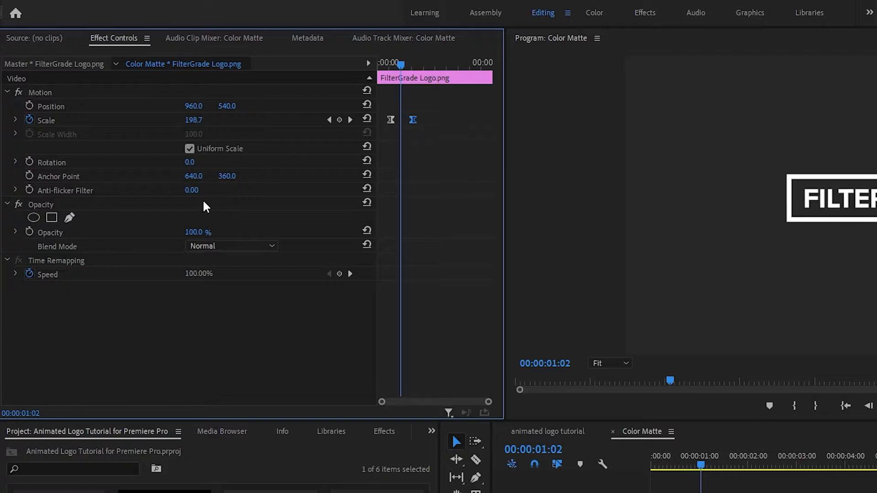
# Keyframe the logo's Opacity from 0% to 100% over the scale animation.
pyautogui.click(30, 233)
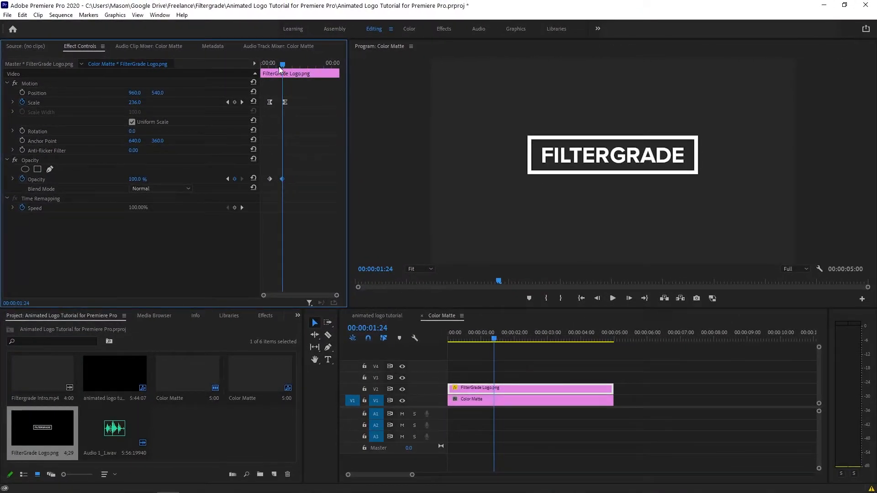
pyautogui.click(612, 298)
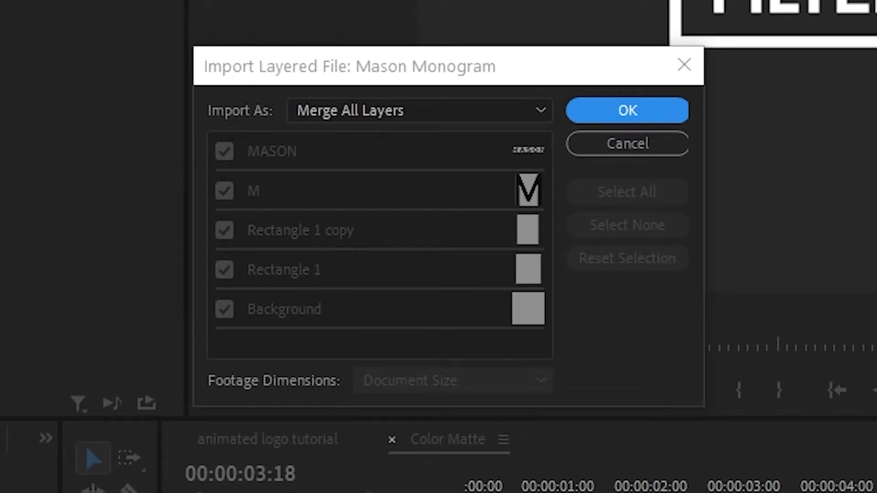
# Import the Mason Monogram PSD as Individual Layers and open its bin to stack them.
pyautogui.click(418, 110)
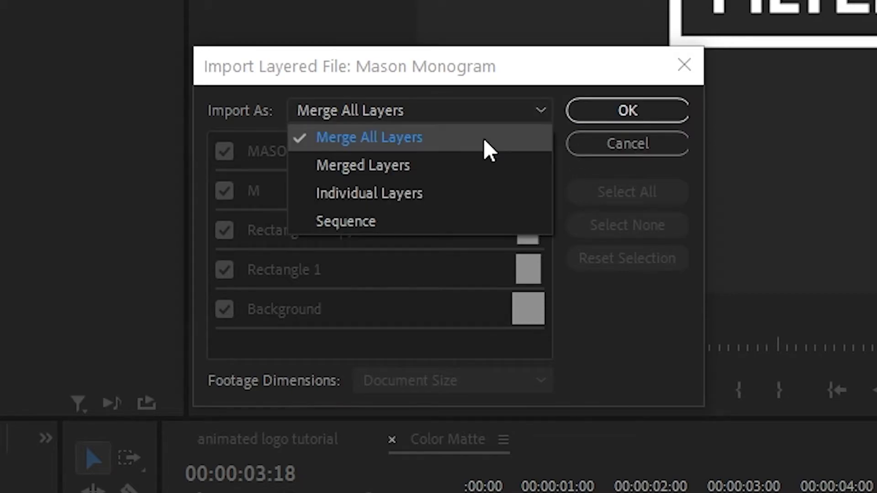
pyautogui.click(369, 193)
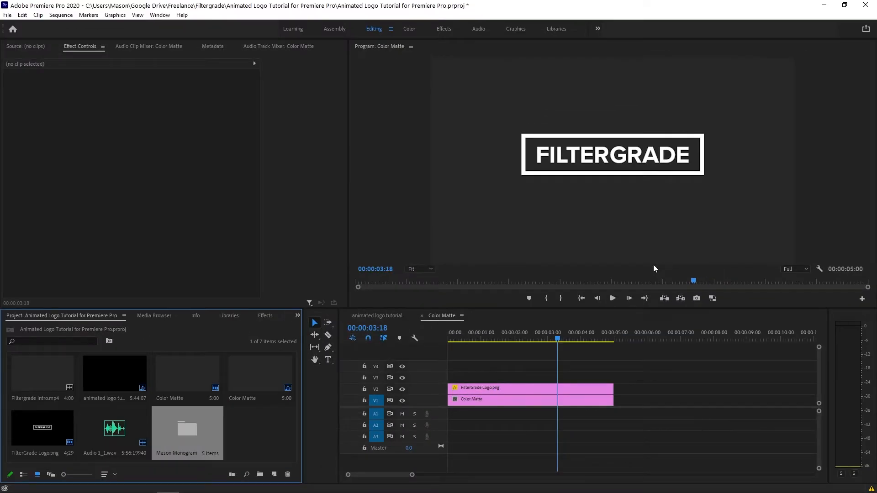
pyautogui.rightClick(186, 431)
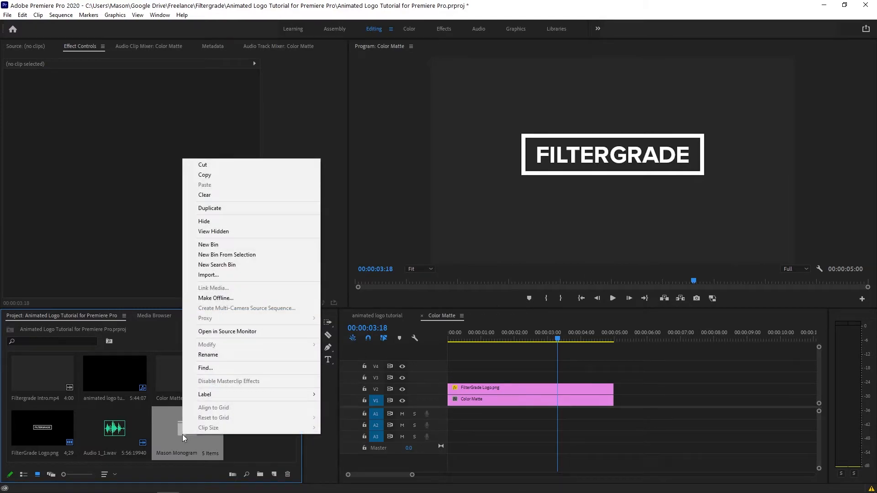
pyautogui.doubleClick(177, 429)
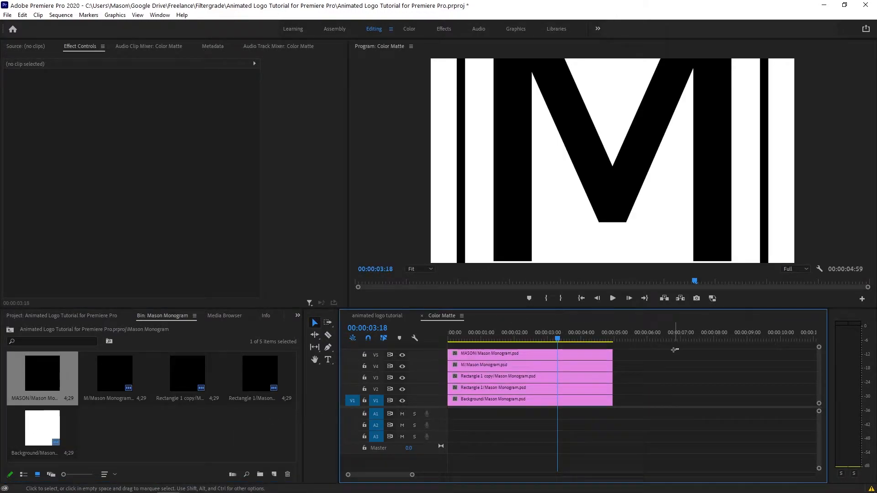
# Nest the two Rectangle clips into Nested Sequence 03 ready for opacity keyframes.
pyautogui.click(493, 400)
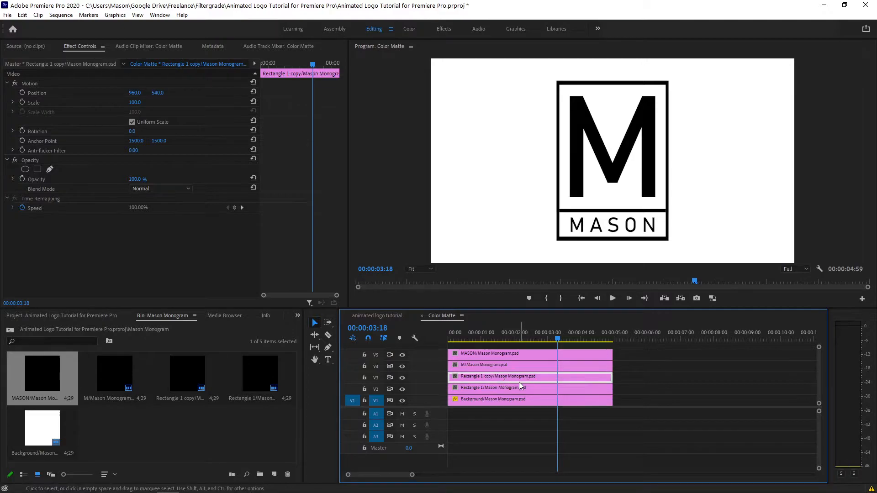
pyautogui.rightClick(508, 375)
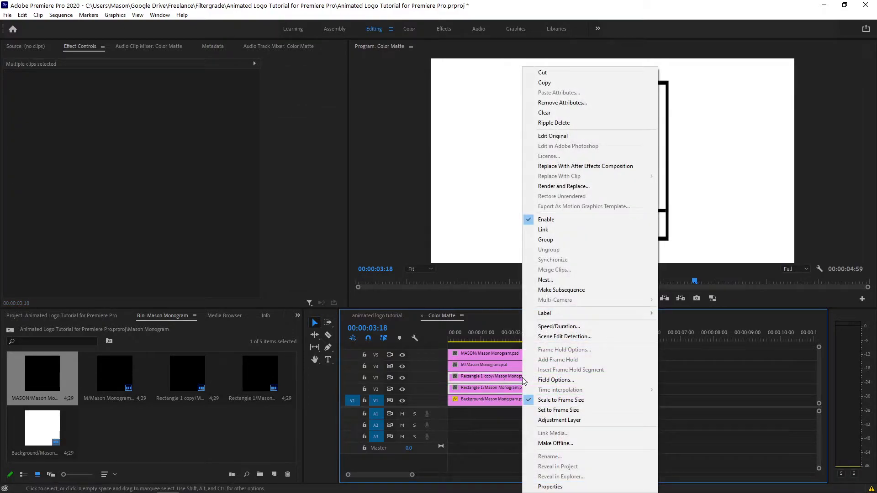
pyautogui.click(546, 279)
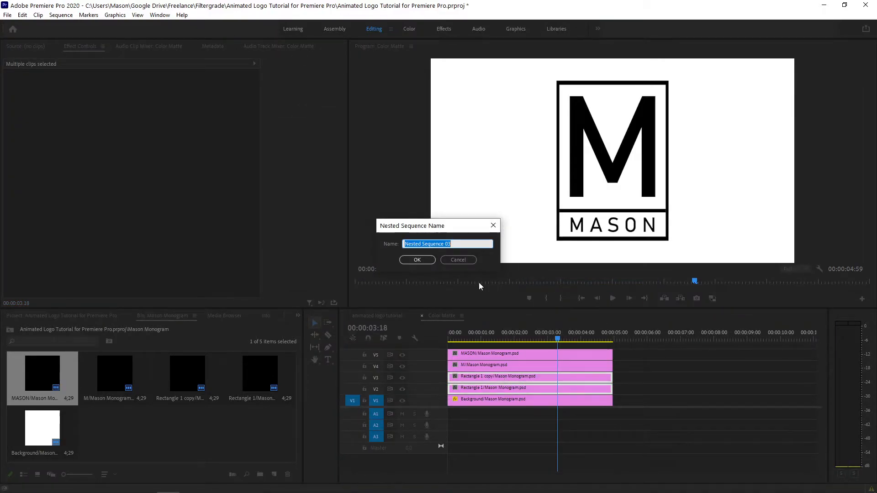
pyautogui.click(417, 259)
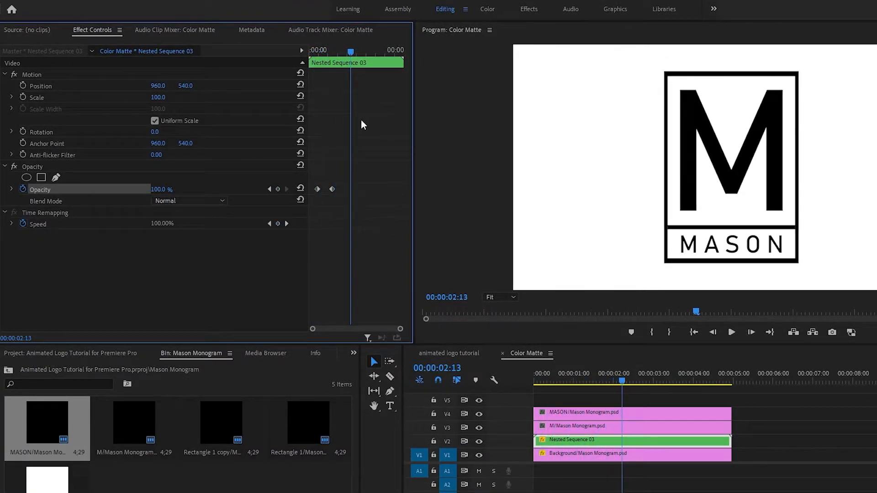
# Keyframe the M layer's Scale from 153 at the start back down to 100.
pyautogui.click(582, 427)
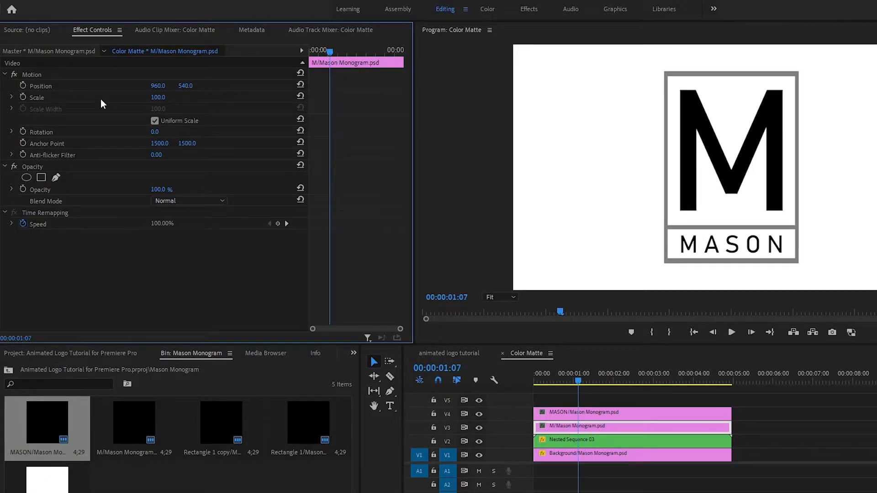
pyautogui.click(37, 97)
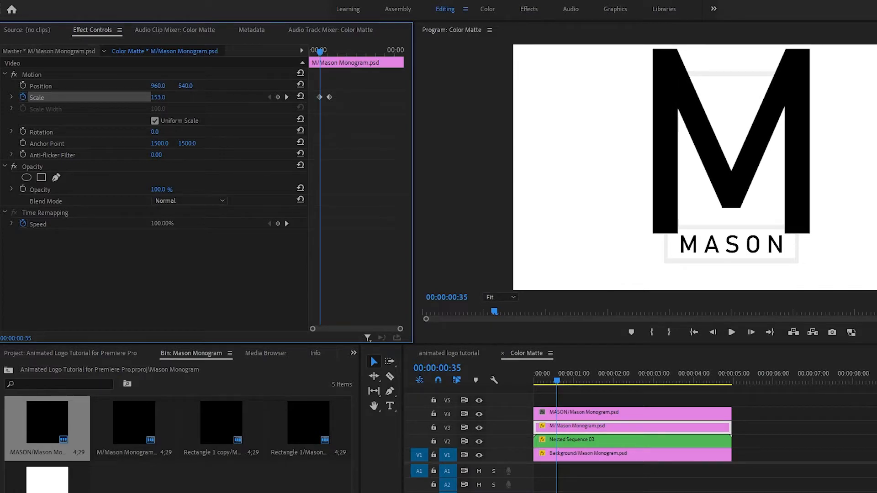
pyautogui.moveTo(158, 97); pyautogui.dragTo(145, 97)
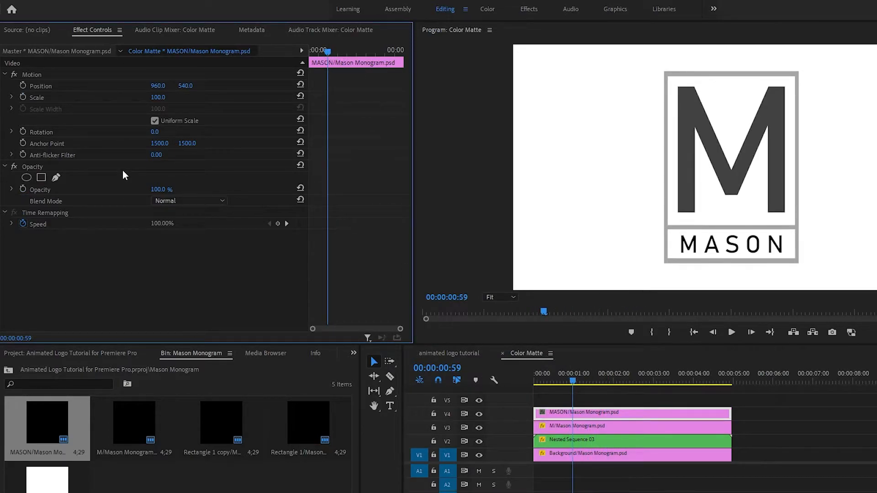
# Animate a feathered Mask (1) sliding across the MASON lettering to reveal it.
pyautogui.click(41, 177)
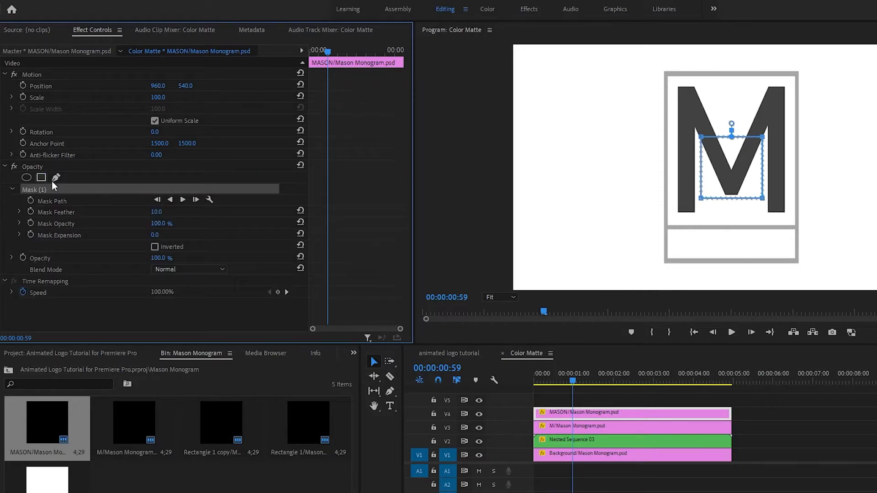
pyautogui.moveTo(730, 174); pyautogui.dragTo(648, 246)
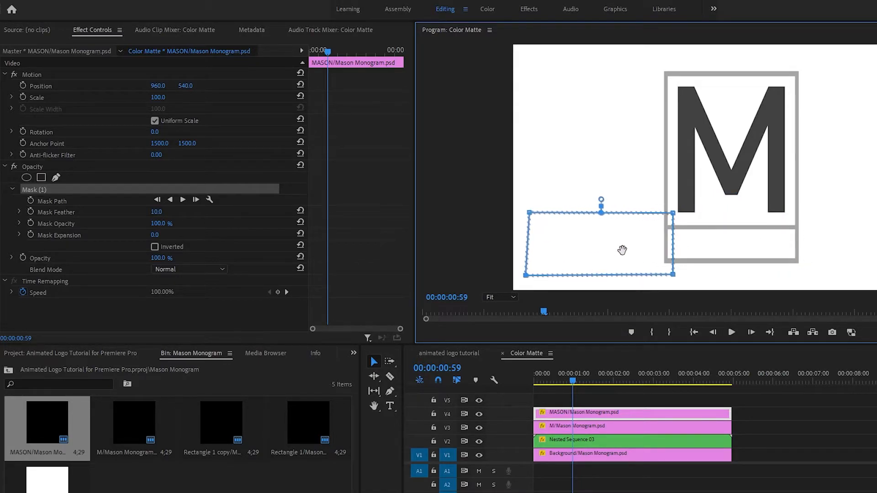
pyautogui.click(51, 201)
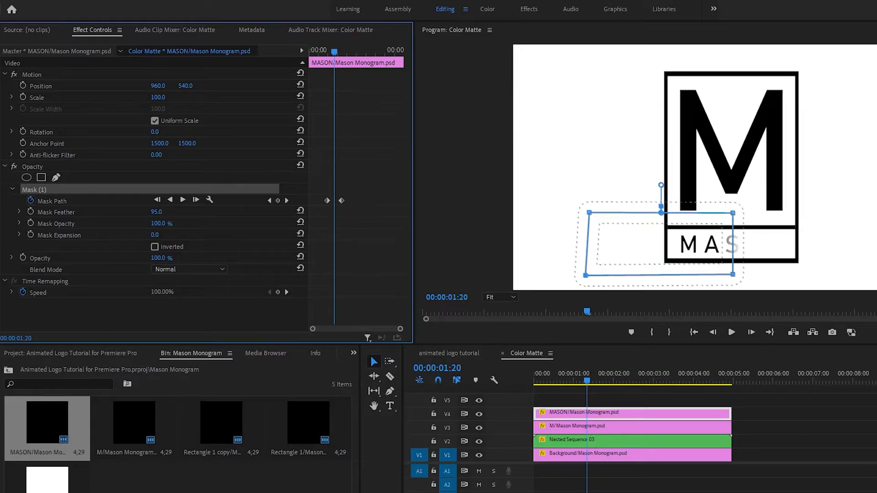
pyautogui.moveTo(157, 211); pyautogui.dragTo(145, 211)
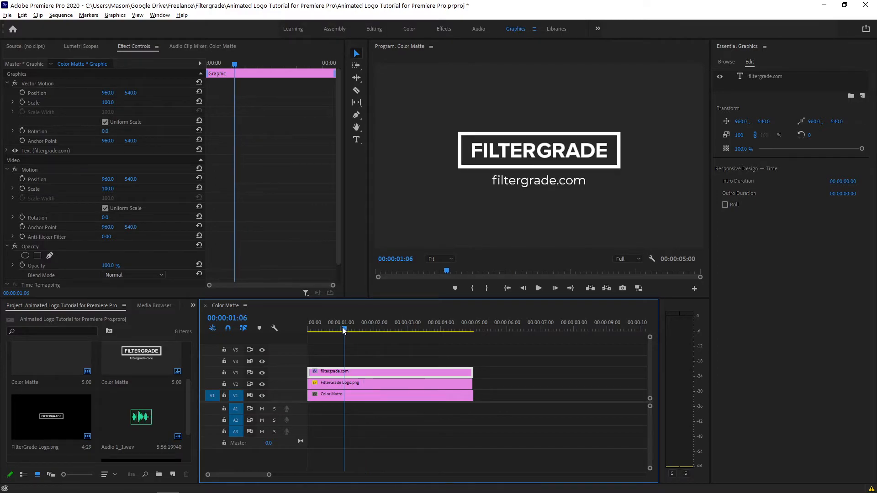
# Move the playhead near the start of the FilterGrade sequence with the filtergrade.com text.
pyautogui.click(316, 330)
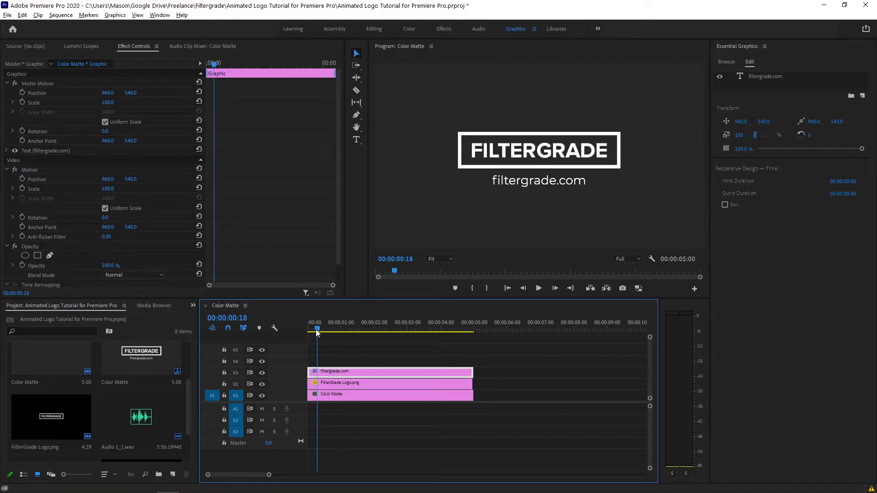
pyautogui.click(313, 333)
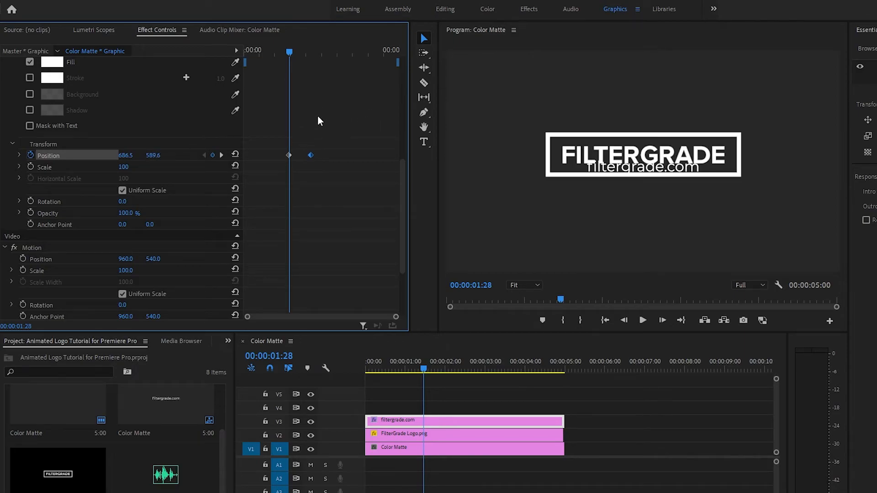
# Set Ease In/Ease Out temporal interpolation on both filtergrade.com Position keyframes.
pyautogui.rightClick(290, 155)
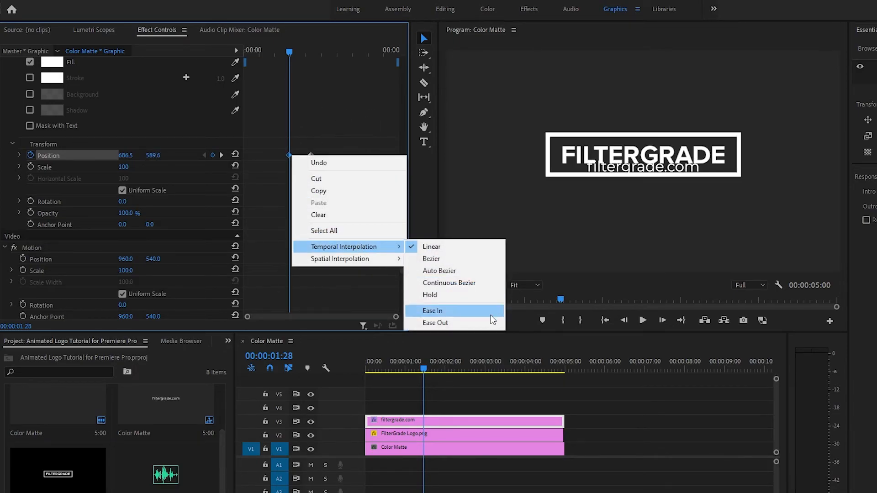
pyautogui.click(432, 311)
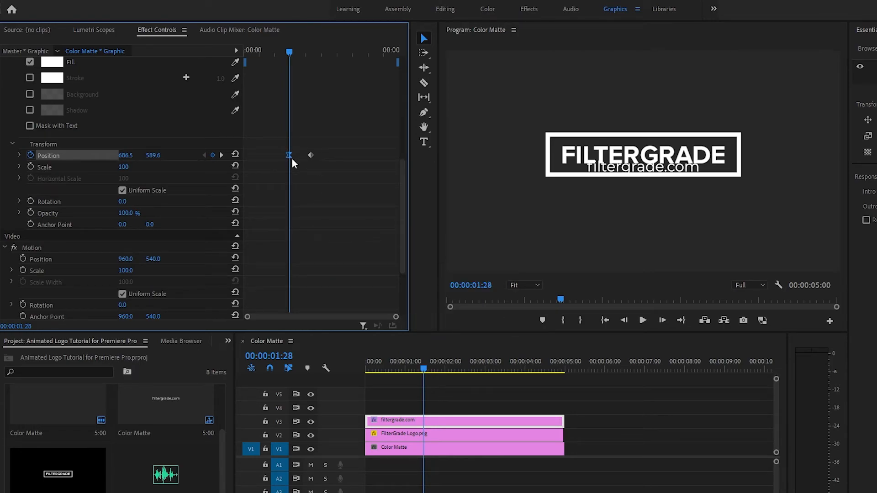
pyautogui.rightClick(289, 155)
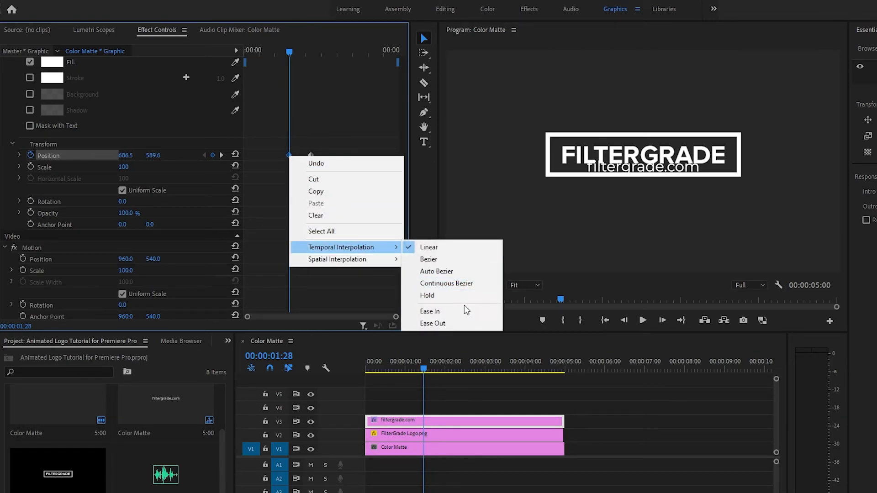
pyautogui.moveTo(457, 269)
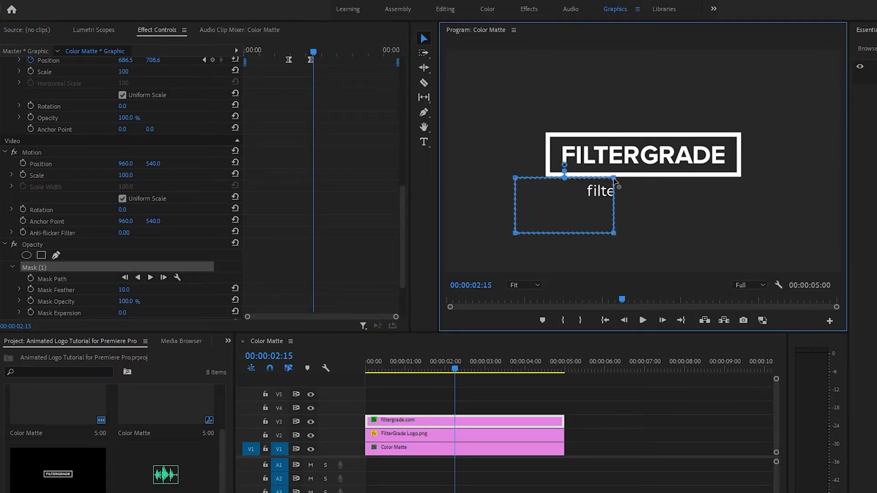
# Size the text's rectangle mask to the area below the logo and check it mid-slide.
pyautogui.moveTo(615, 184); pyautogui.dragTo(797, 179)
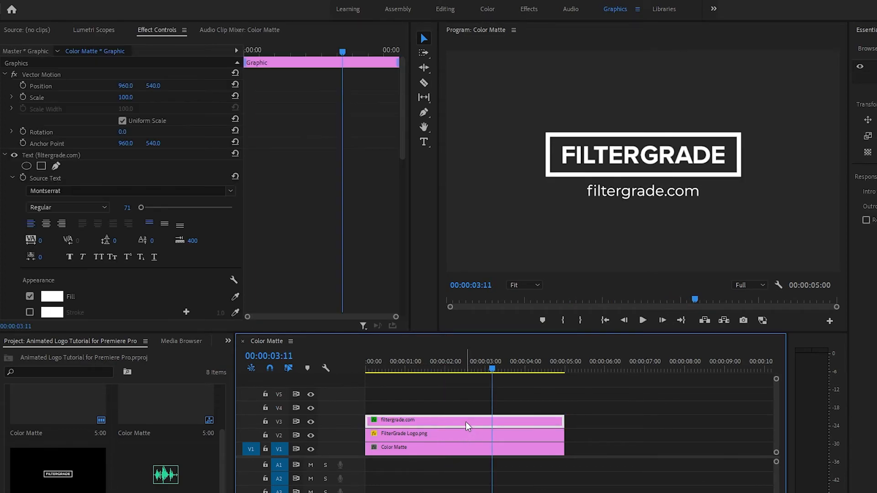
pyautogui.scroll(-3)
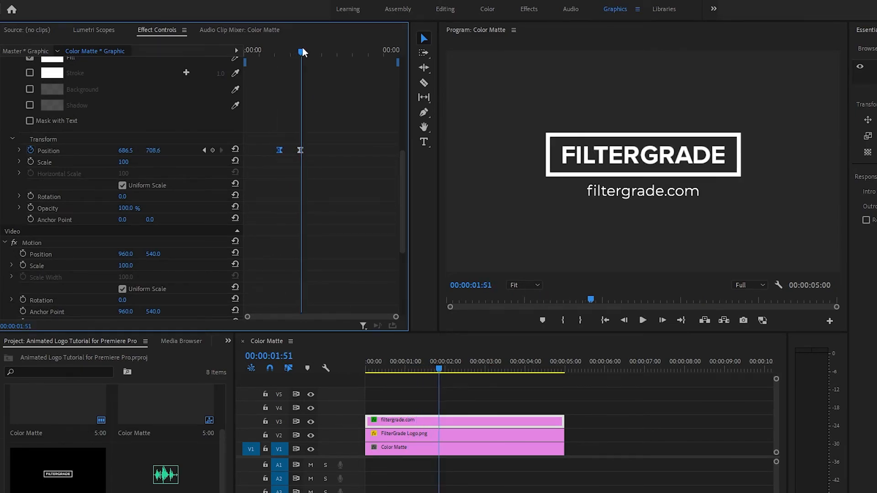
pyautogui.click(642, 320)
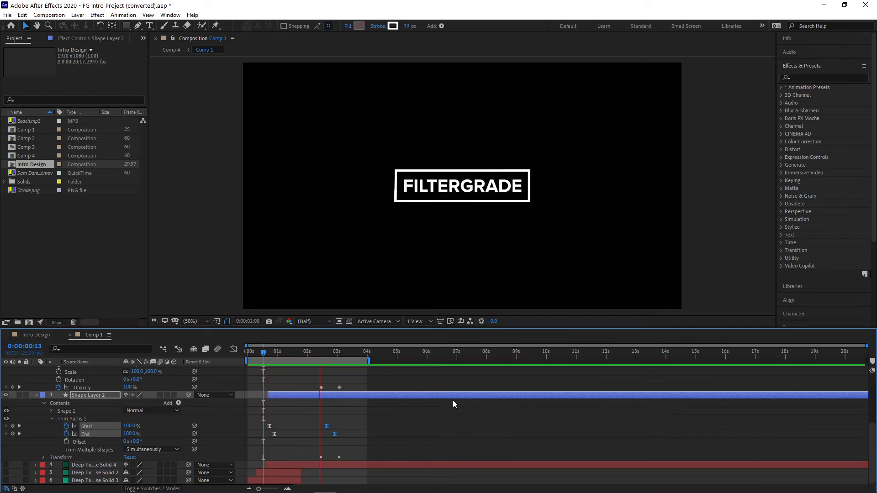
# Expand Shape Layer 2's Trim Paths properties in the FG Intro composition.
pyautogui.click(361, 351)
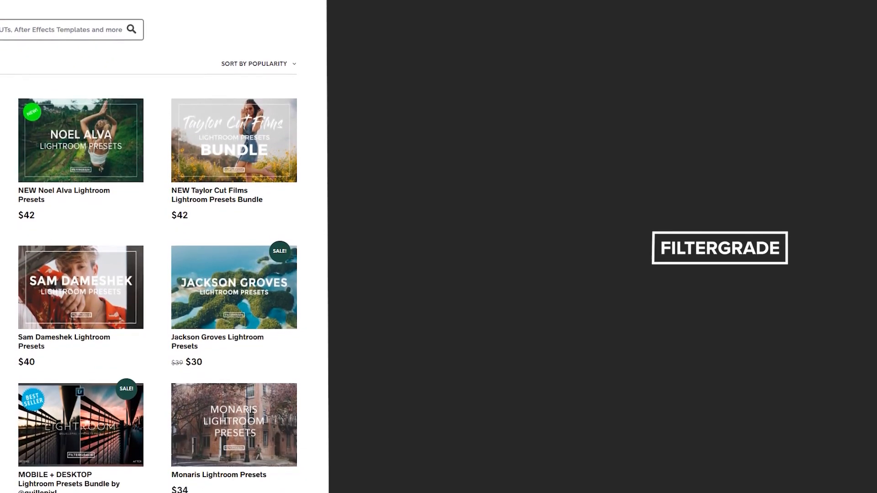
pyautogui.scroll(-3)
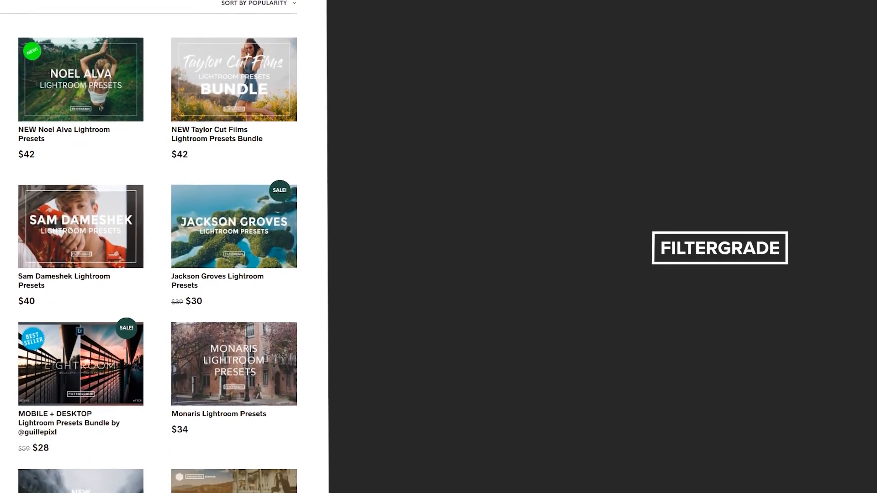
pyautogui.scroll(-3)
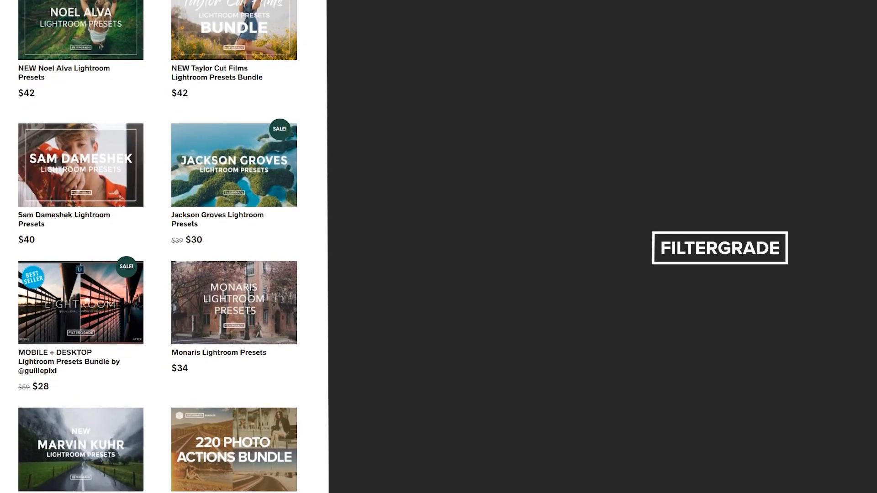
pyautogui.scroll(-3)
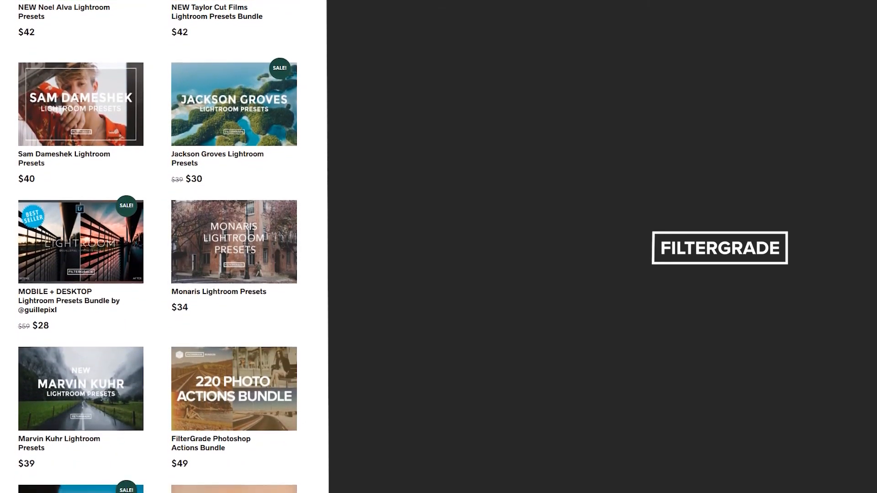
pyautogui.scroll(-3)
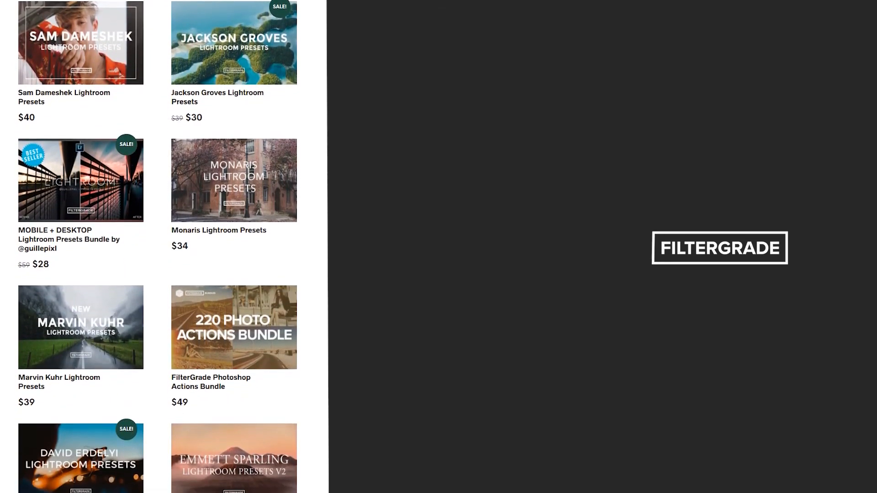
pyautogui.scroll(-3)
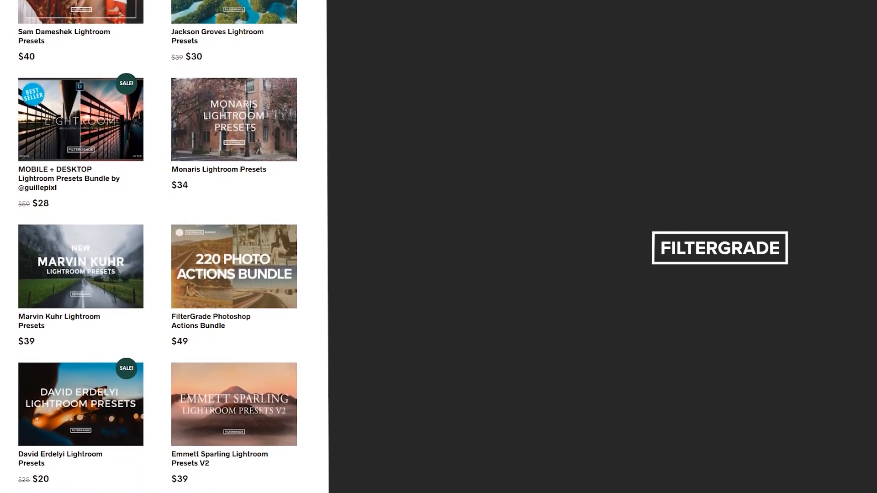